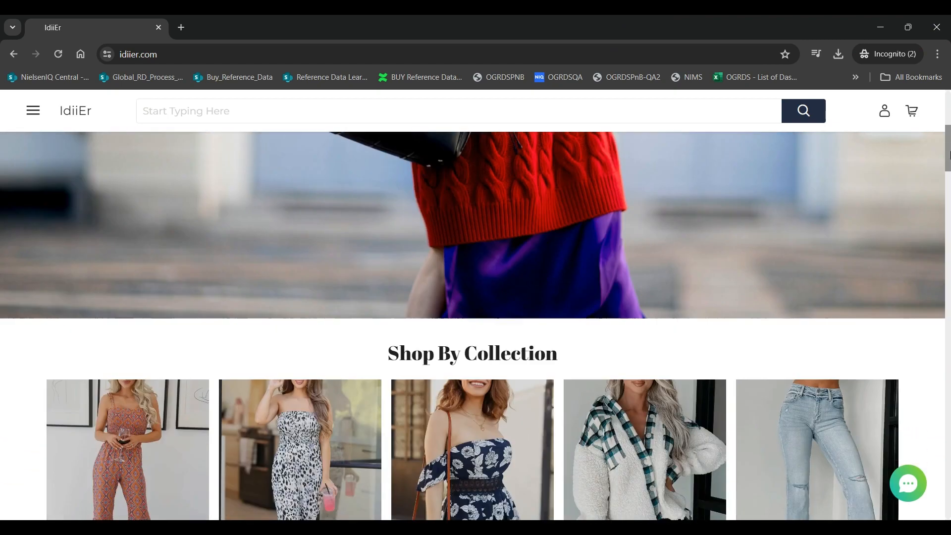
Step: Scroll down through the IdiiEr homepage sections toward Shop By Collection
scroll("down", 3)
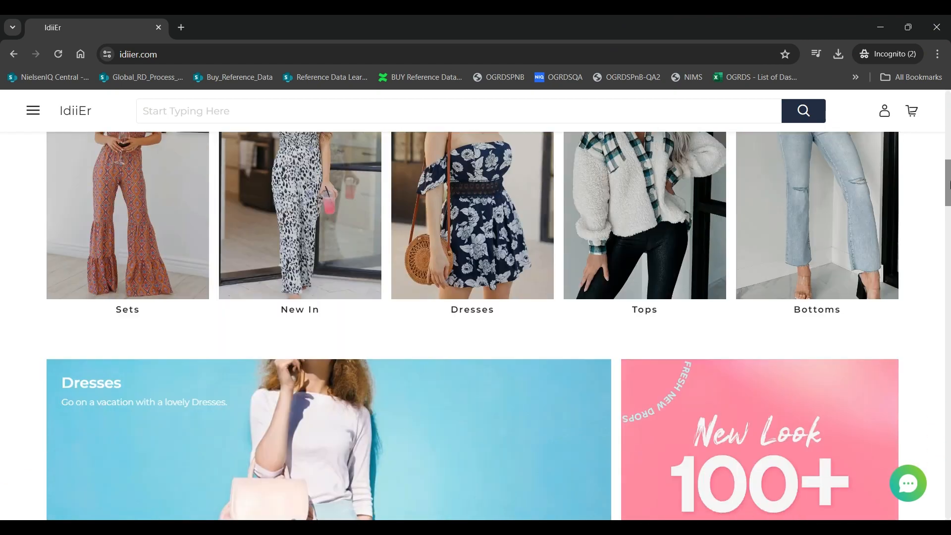
scroll("down", 3)
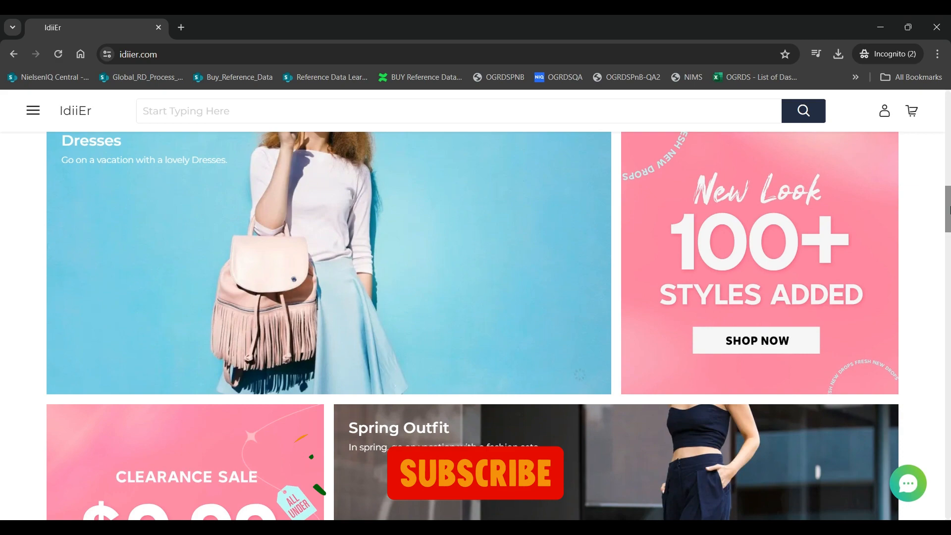
scroll("down", 3)
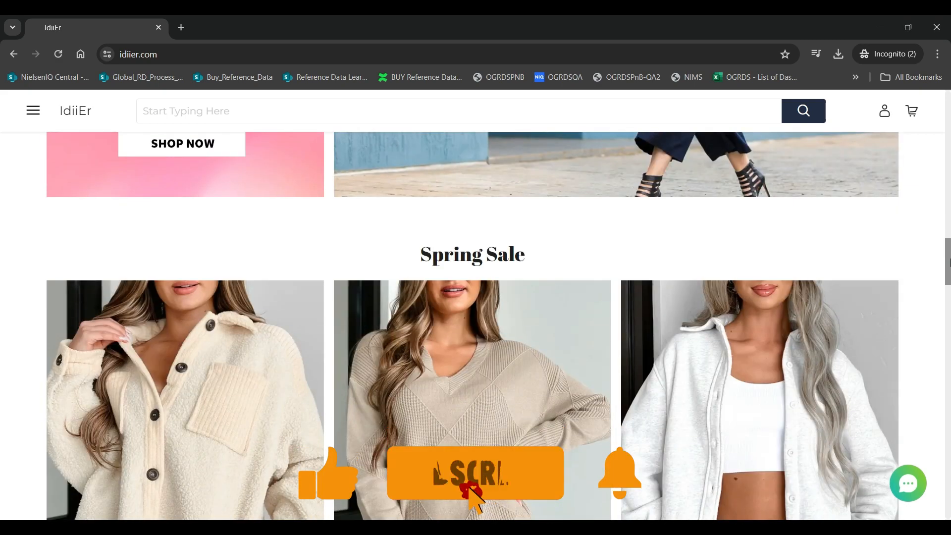
scroll("down", 3)
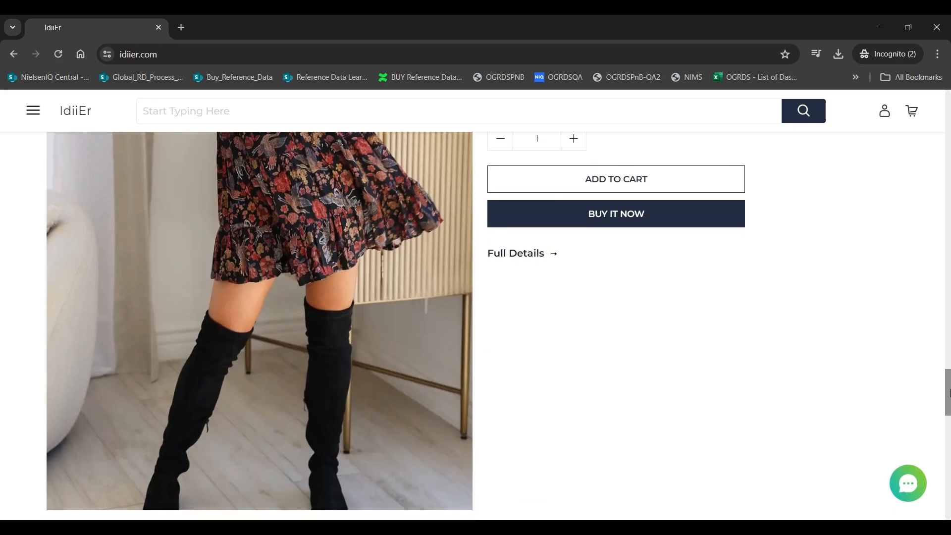
scroll("down", 3)
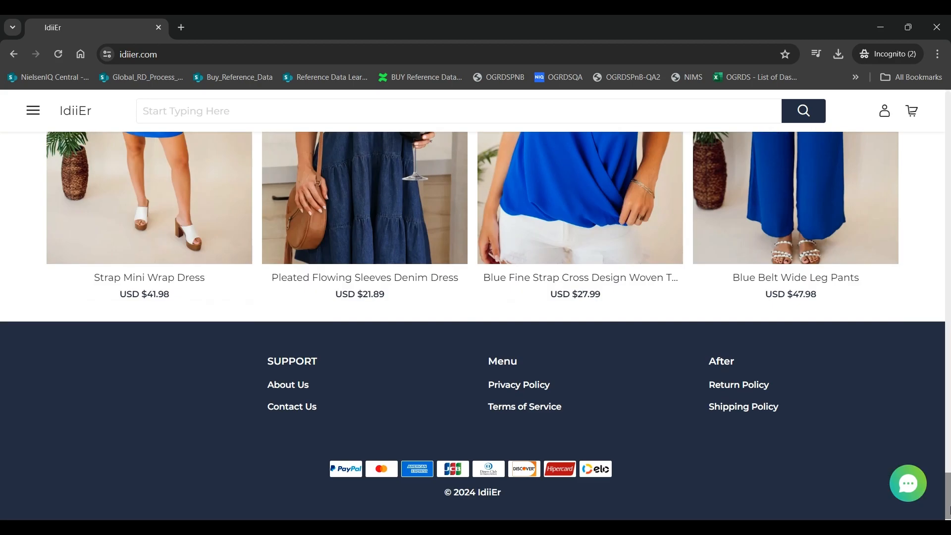
scroll("up", 3)
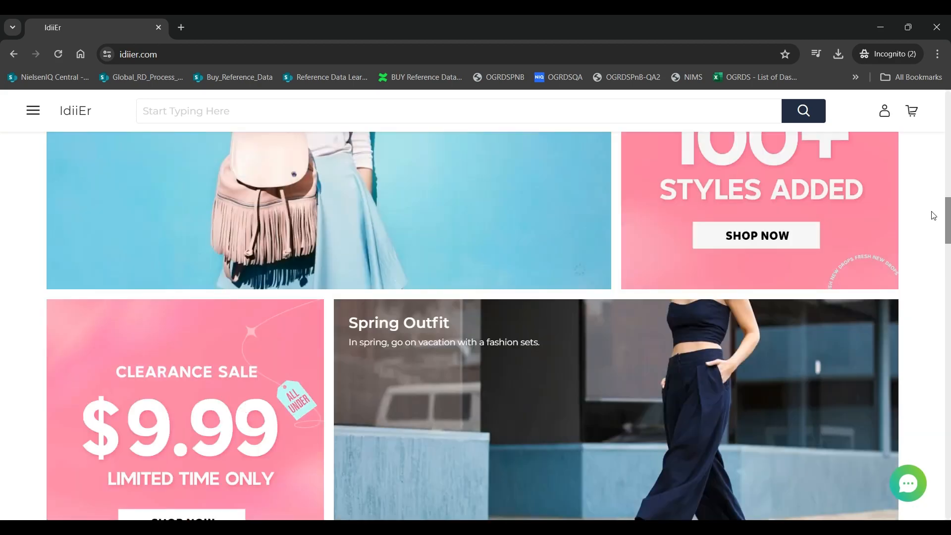
scroll("down", 3)
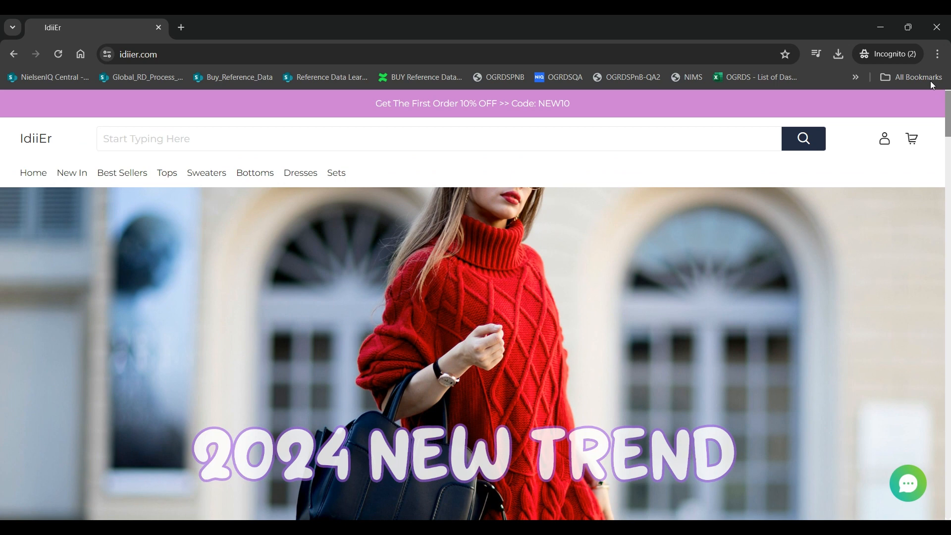
scroll("down", 3)
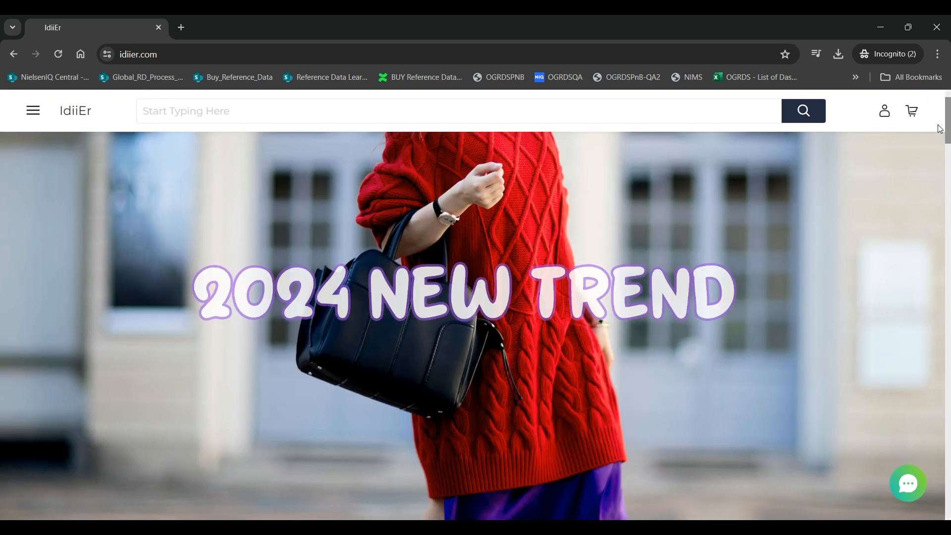
scroll("down", 3)
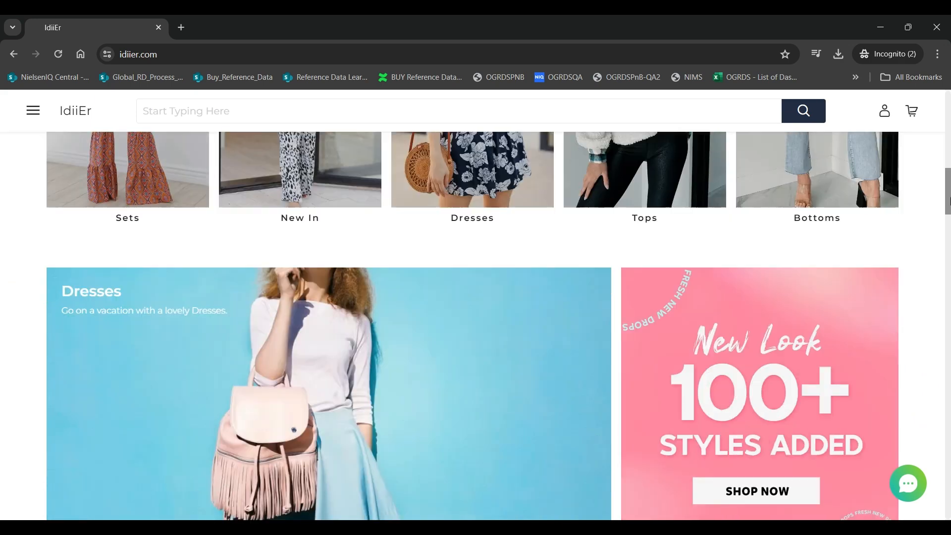
scroll("down", 3)
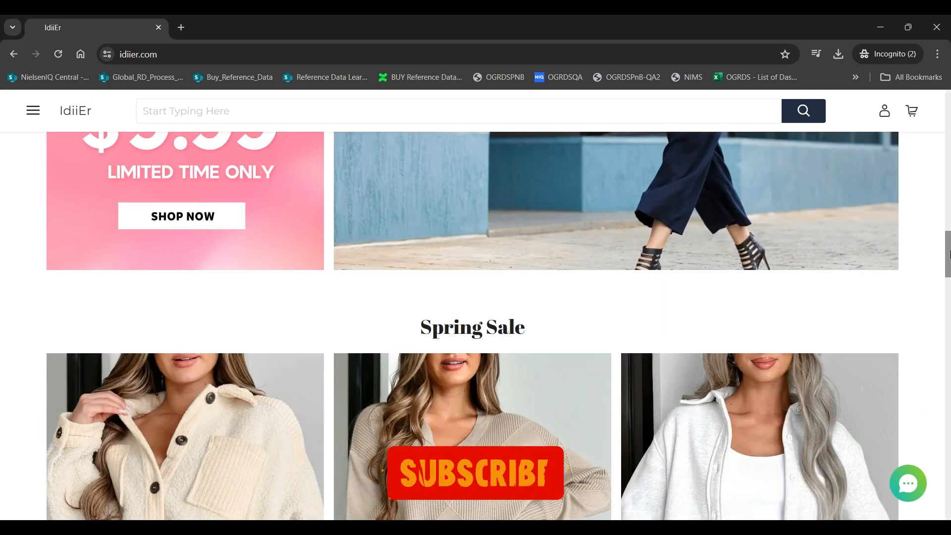
scroll("down", 3)
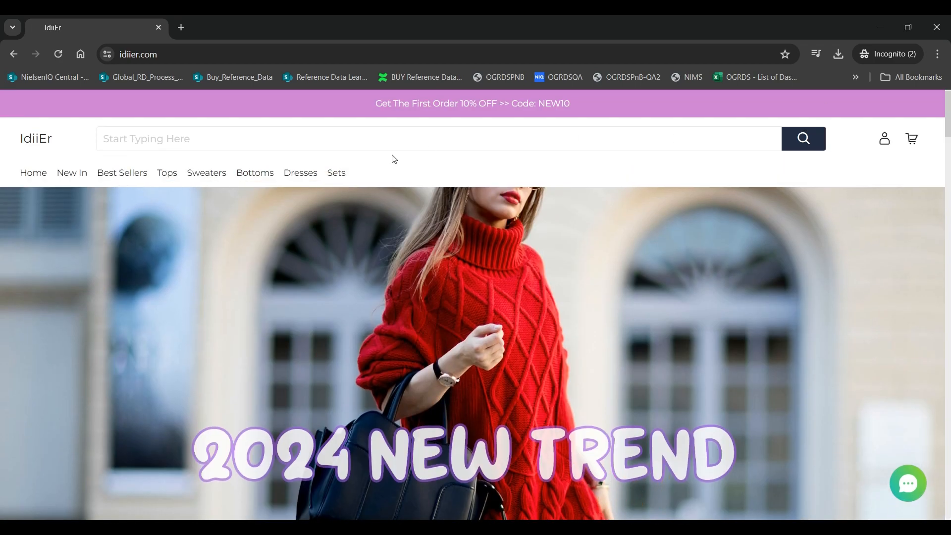
mouse_move(112, 182)
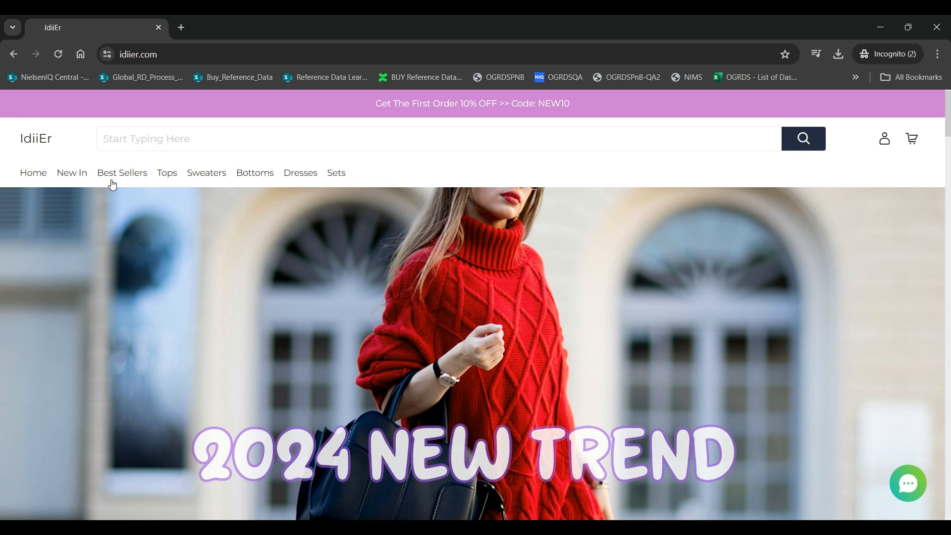
mouse_move(248, 178)
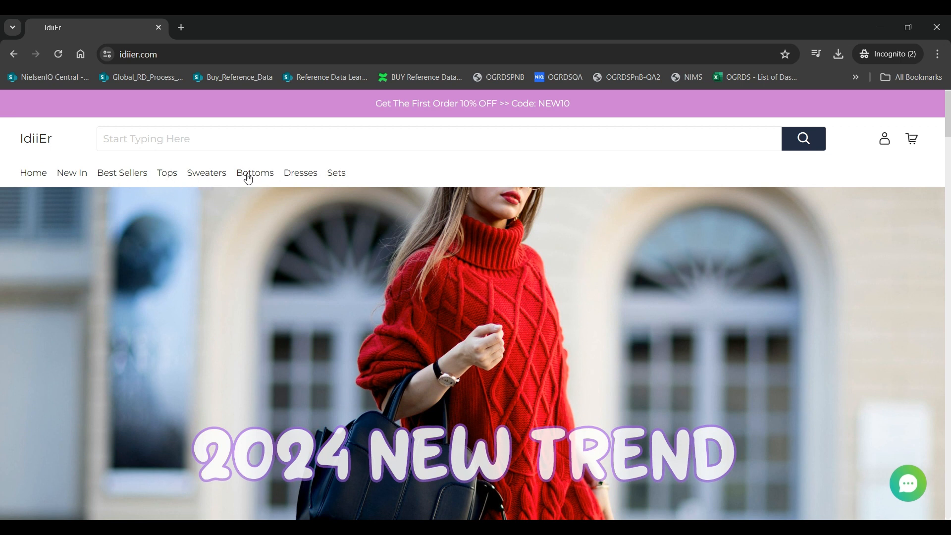
mouse_move(345, 178)
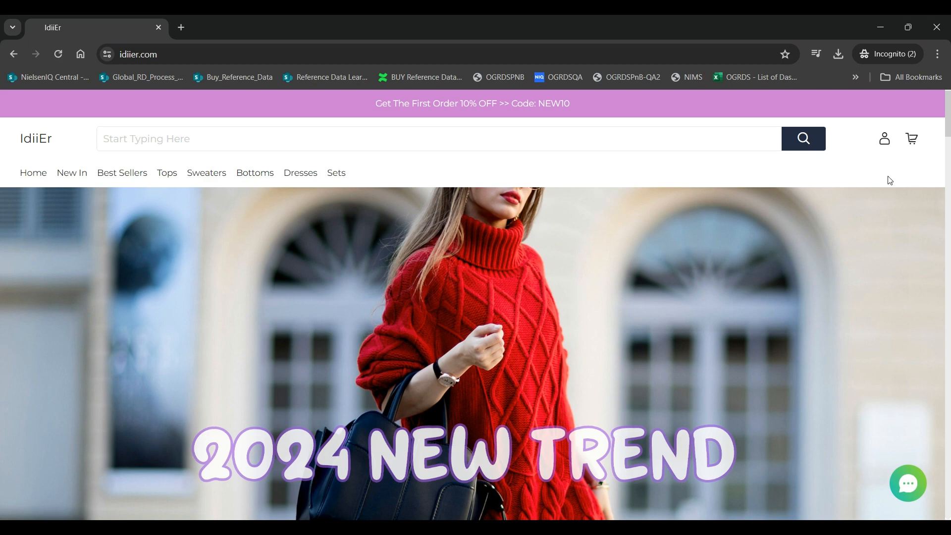
Step: Reach the Women's Outdoor Pants Coat Tops Set (USD $42.49) in Shop By Collection
scroll("down", 3)
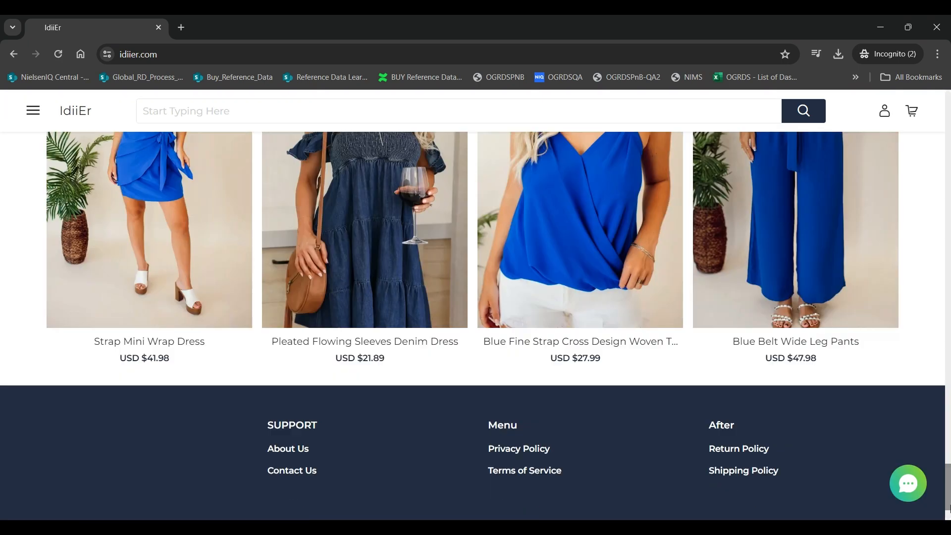
scroll("down", 3)
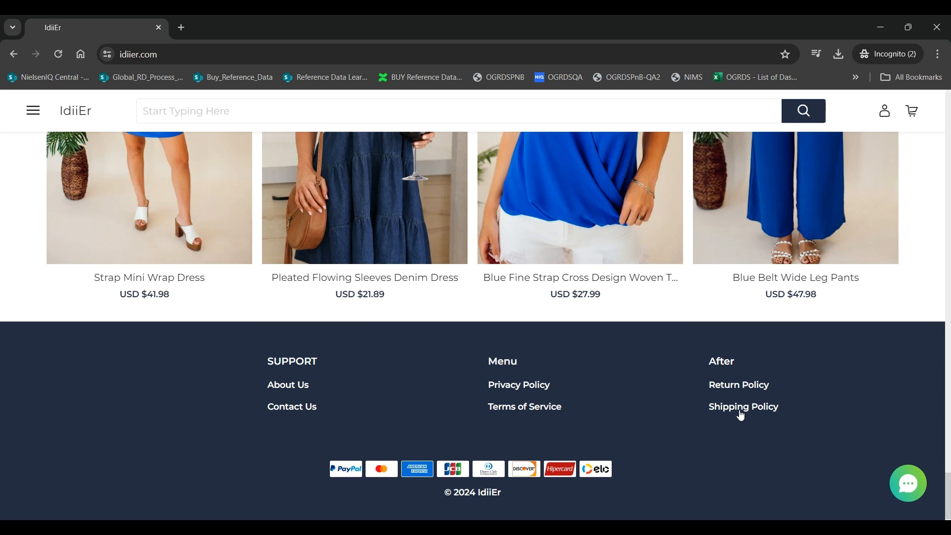
mouse_move(349, 462)
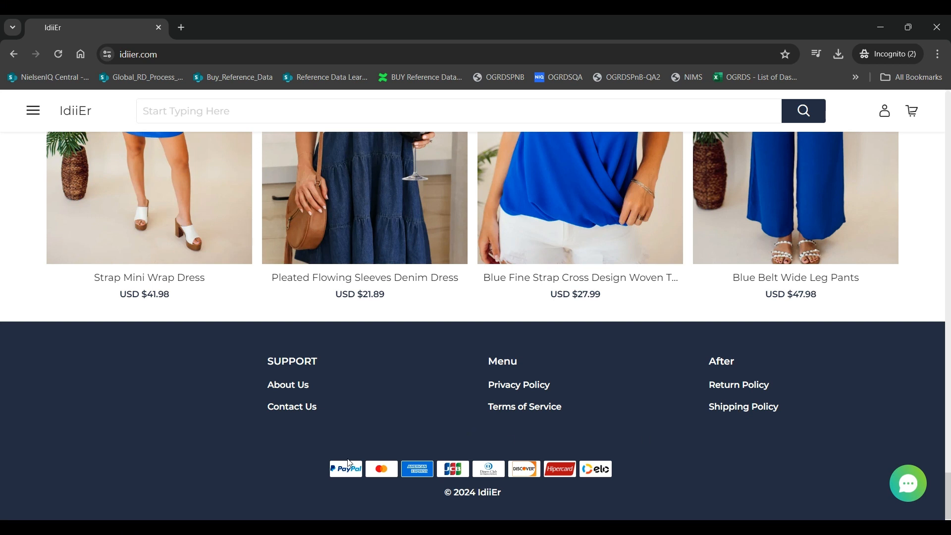
mouse_move(600, 485)
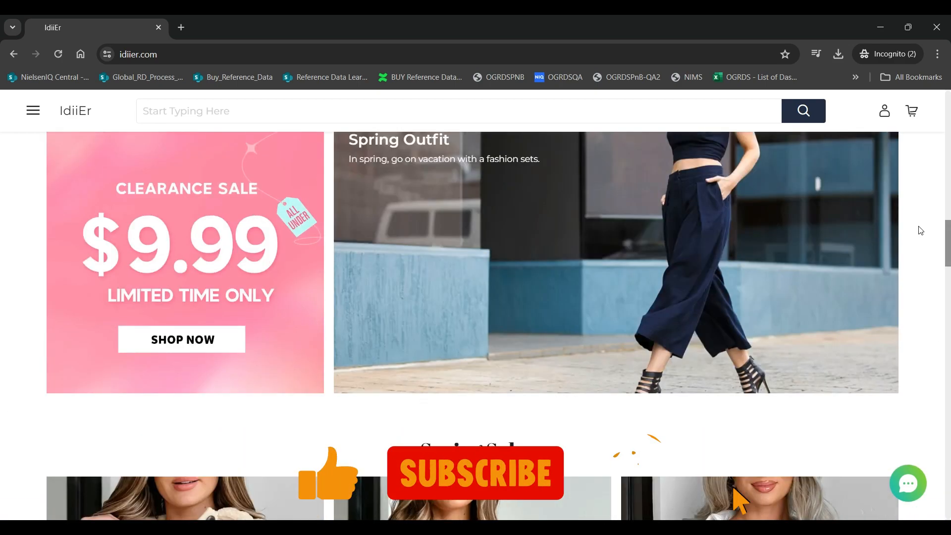
scroll("up", 3)
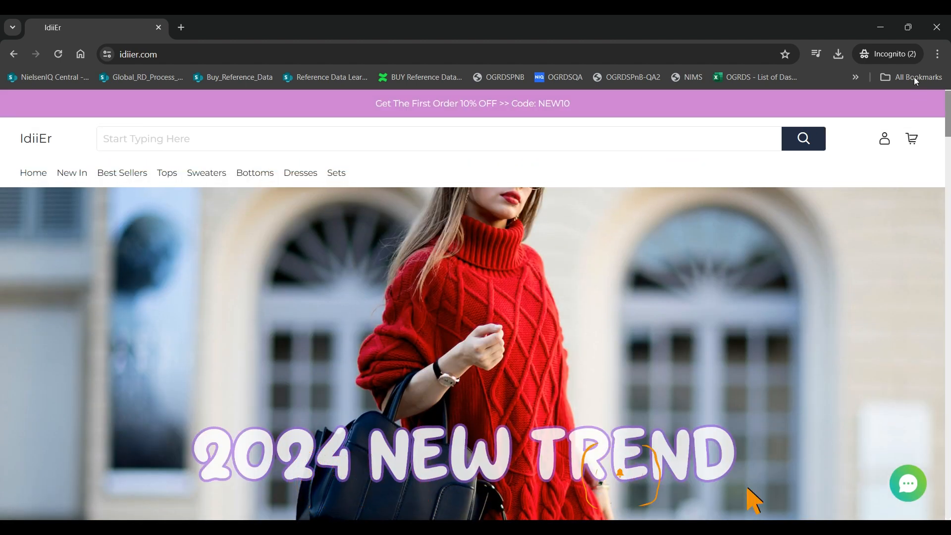
scroll("down", 3)
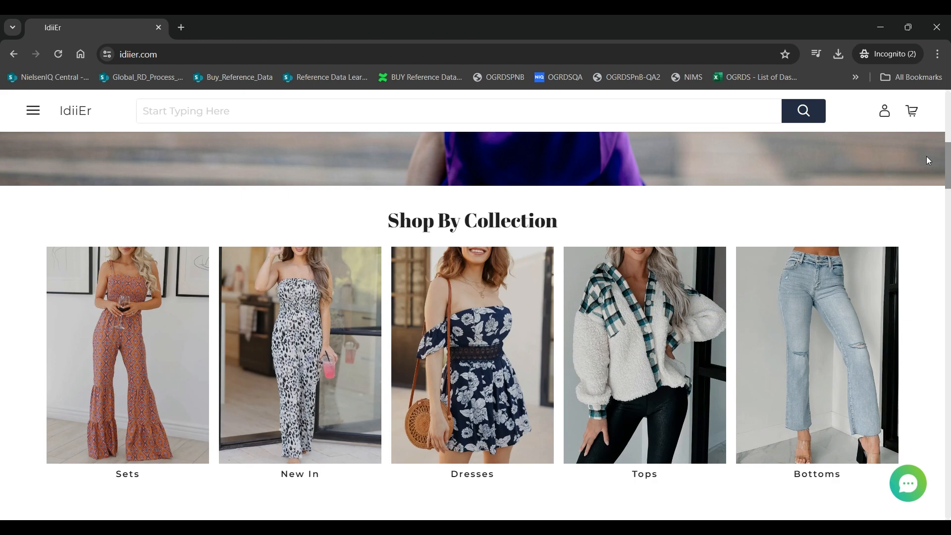
scroll("down", 3)
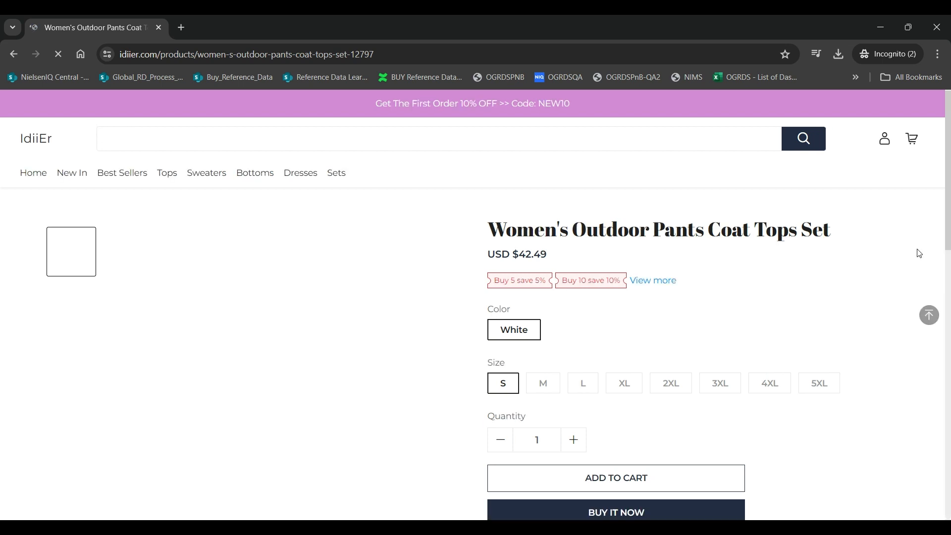
Step: Review the size chart and shipping policy, then Buy It Now for the white set, size S, quantity 1
scroll("down", 3)
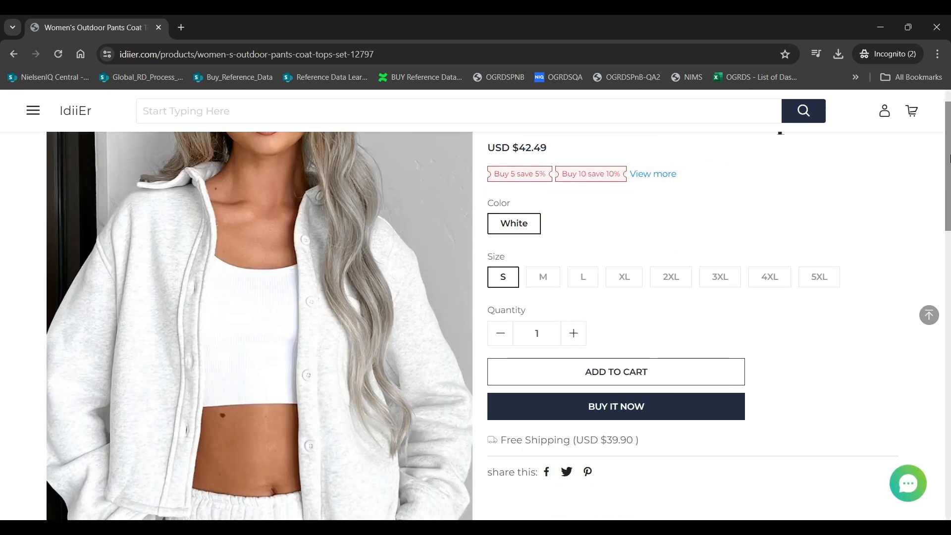
scroll("down", 3)
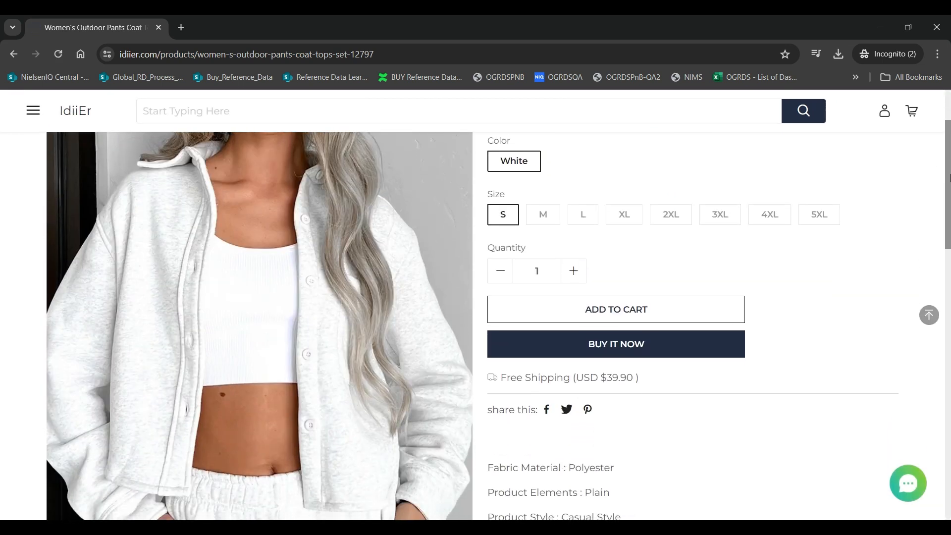
scroll("down", 3)
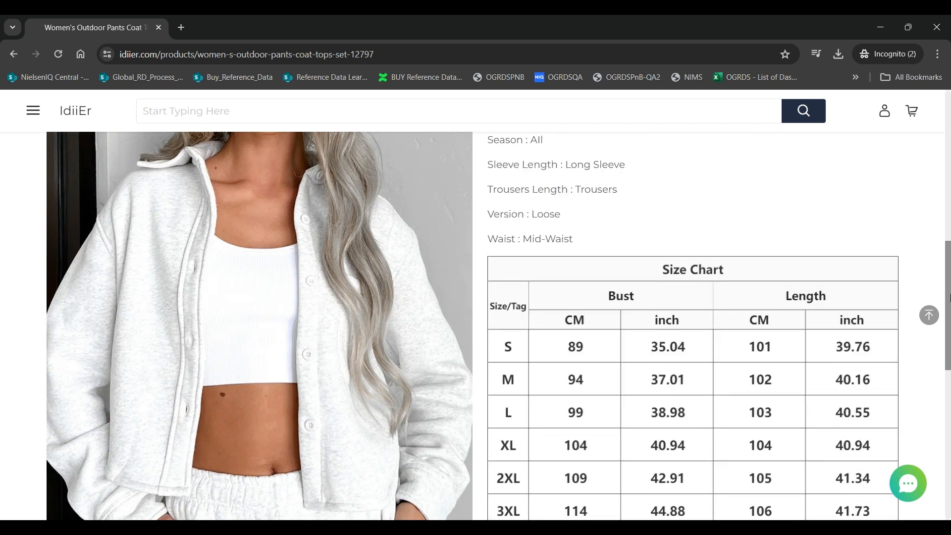
scroll("down", 3)
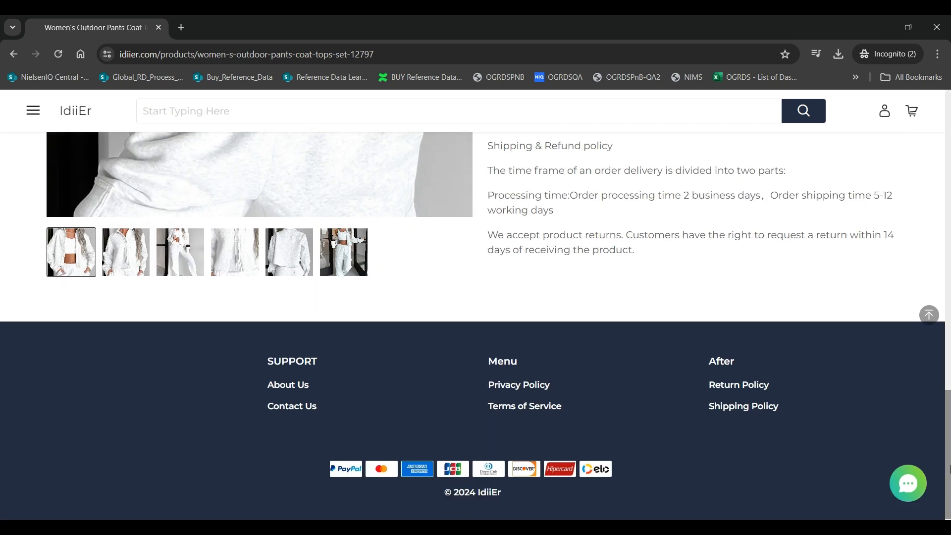
scroll("up", 3)
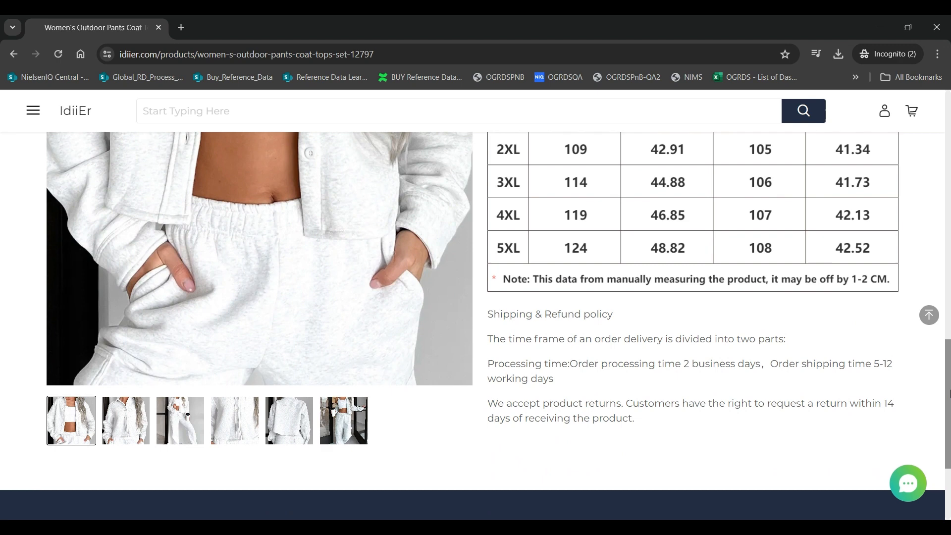
scroll("up", 3)
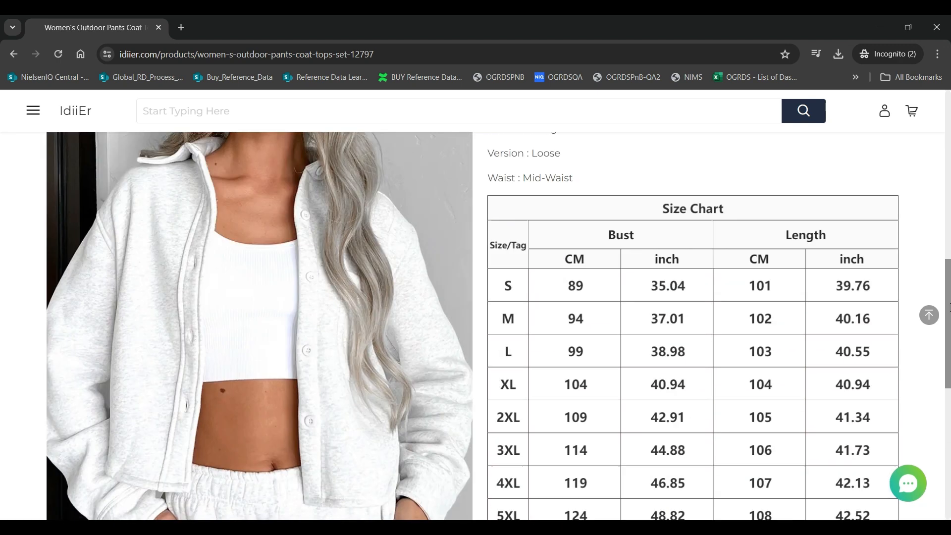
scroll("up", 3)
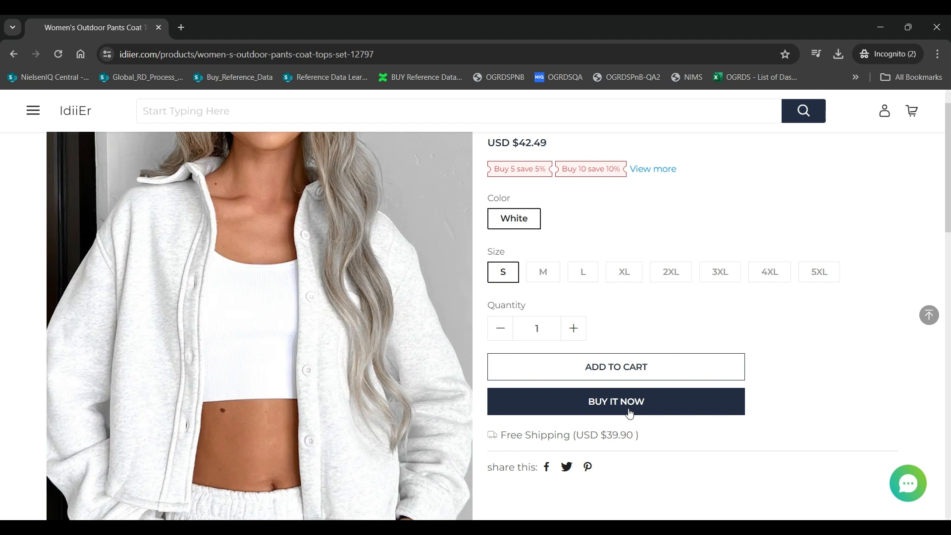
left_click(615, 401)
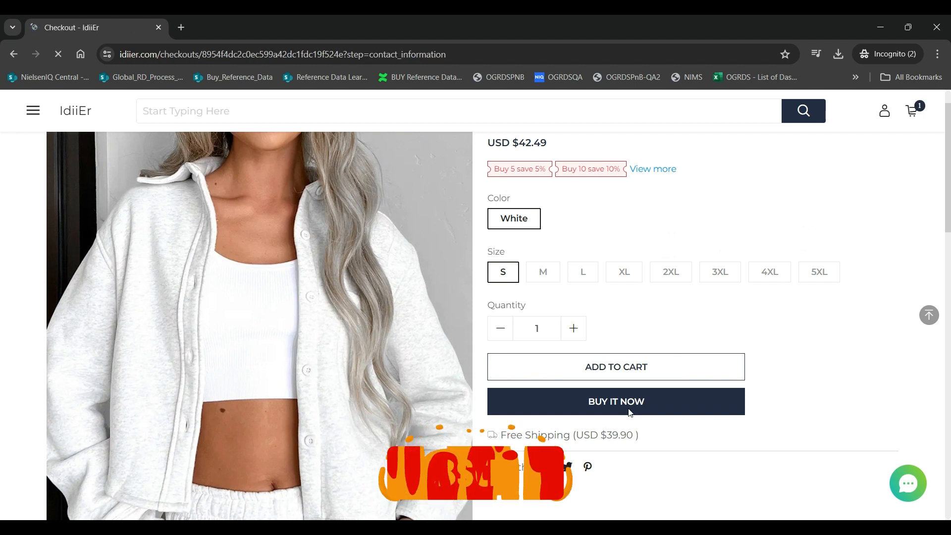
Step: Return to the homepage footer and open About Us under SUPPORT
left_click(616, 401)
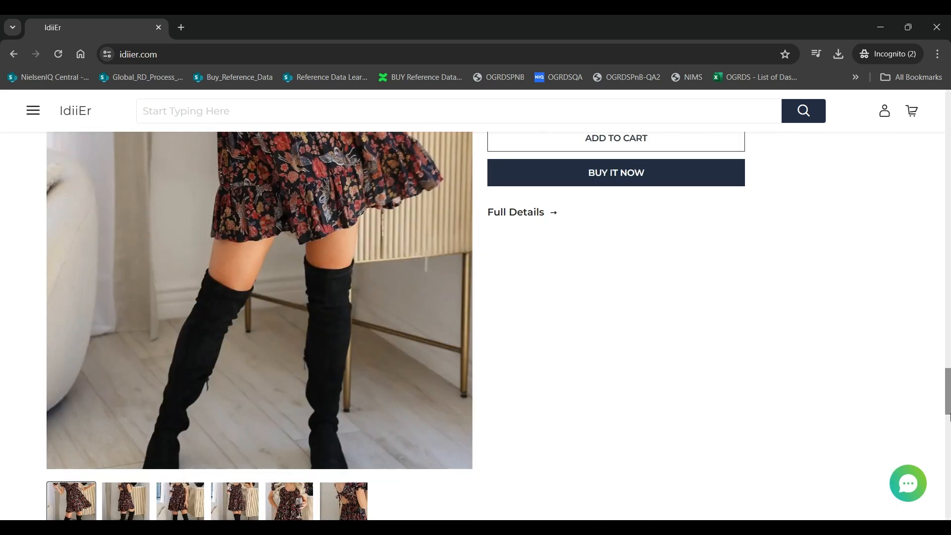
scroll("down", 3)
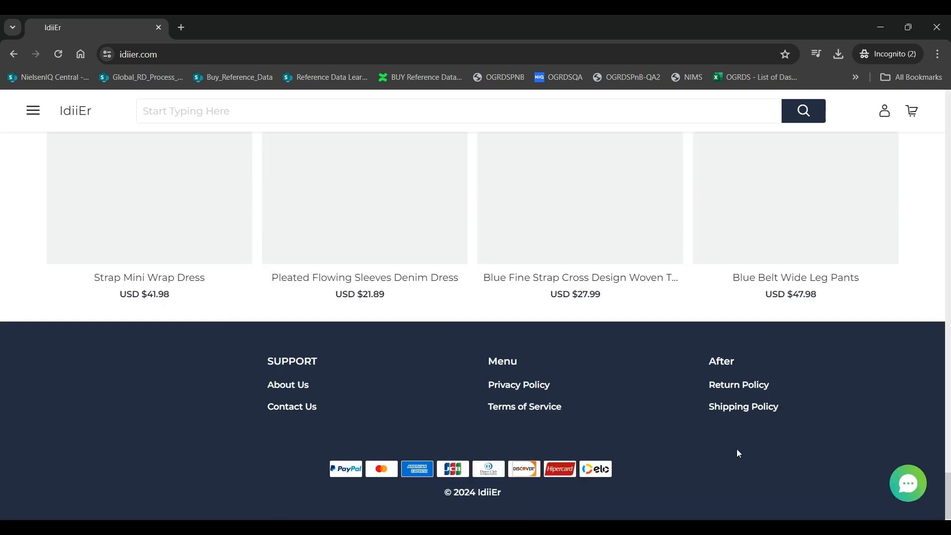
left_click(287, 385)
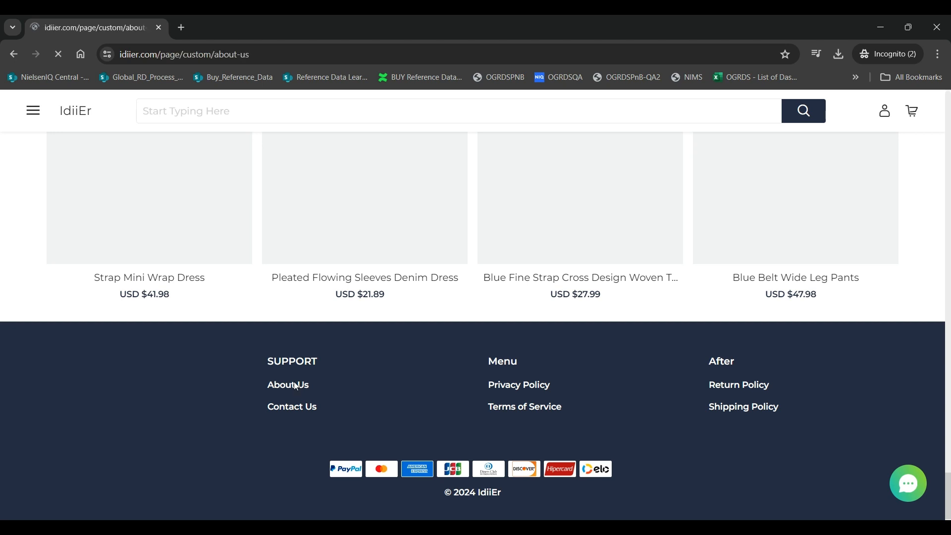
Step: View Contact Us, select the support email address, then go to the Privacy Policy page
left_click(287, 384)
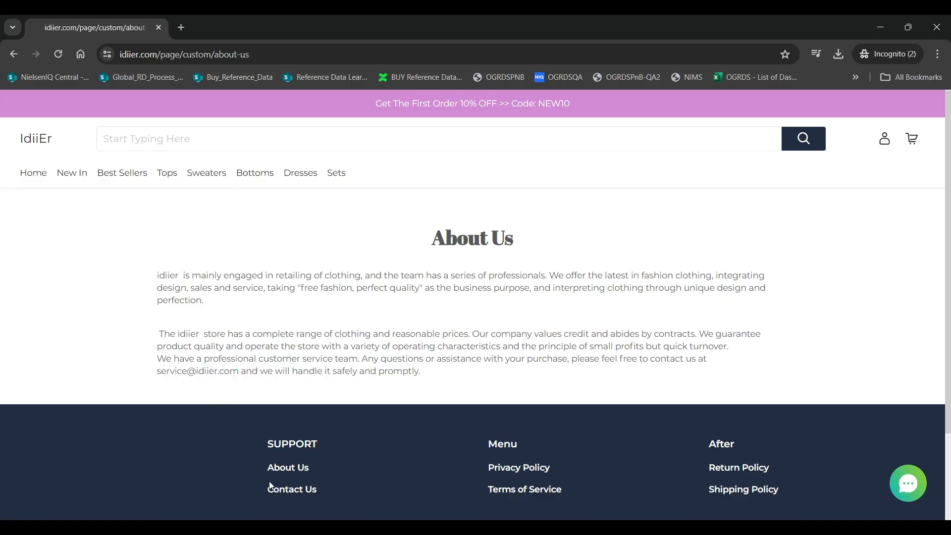
left_click(291, 488)
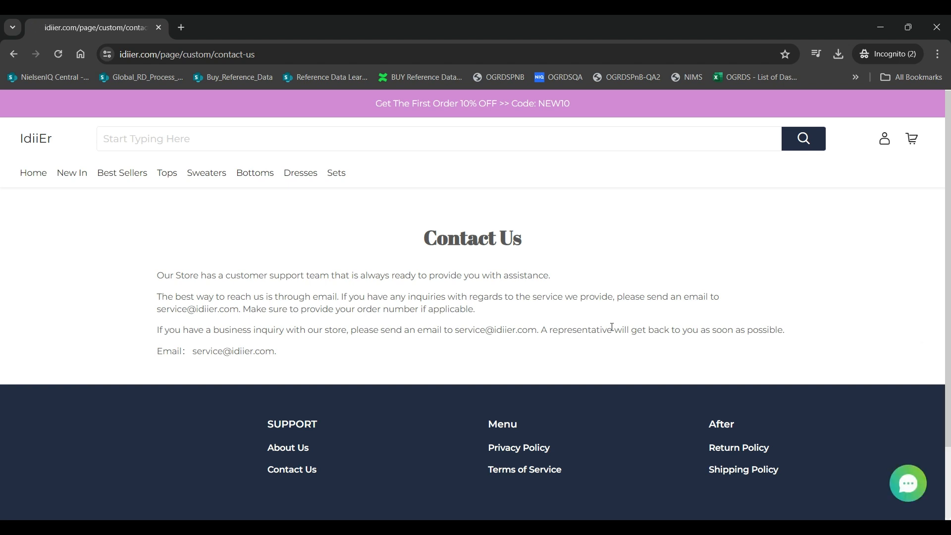
mouse_move(461, 330)
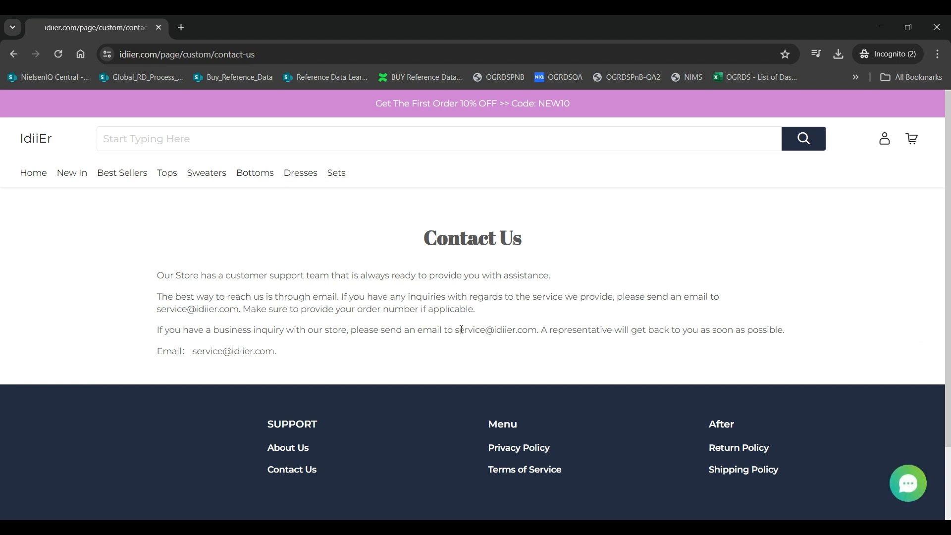
double_click(494, 329)
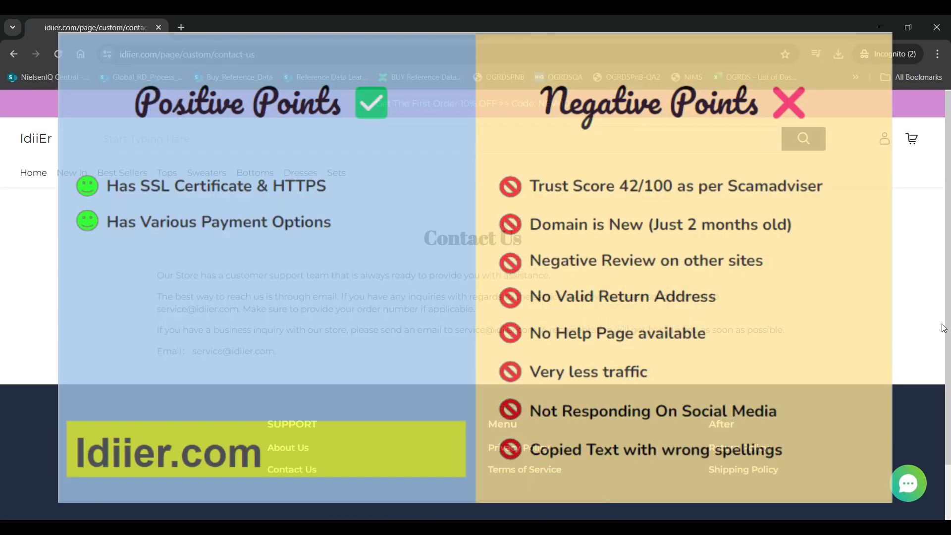
mouse_move(554, 427)
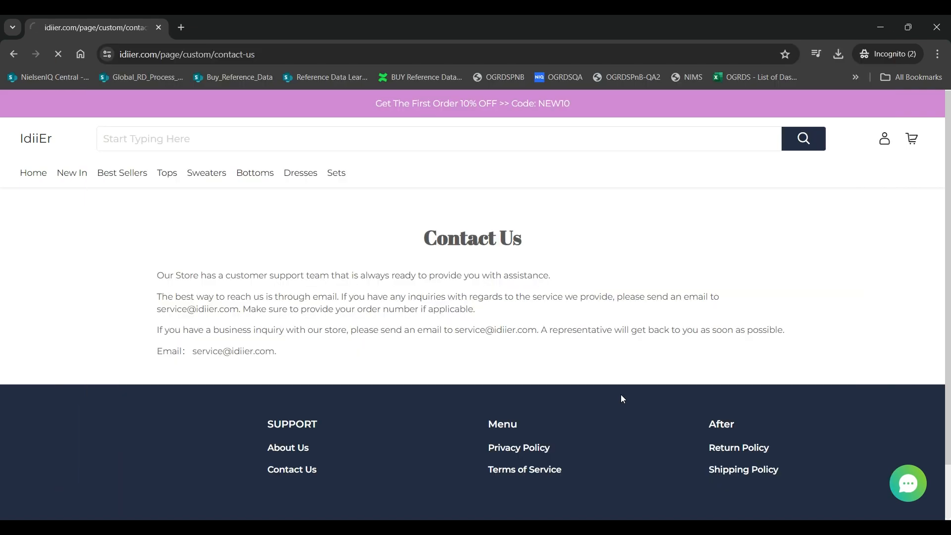
left_click(518, 447)
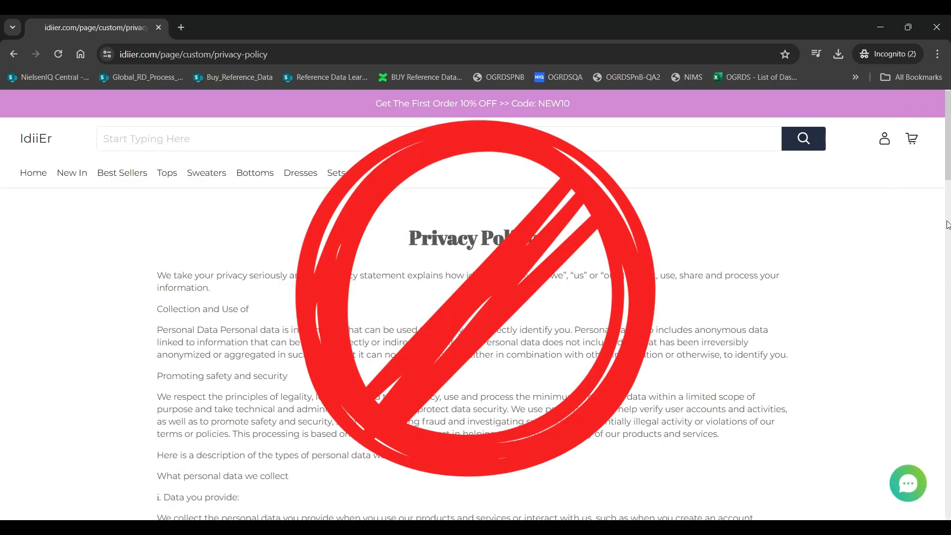
Step: Skim the Privacy Policy, read through Terms of Service, then go to the Return Policy page
scroll("down", 3)
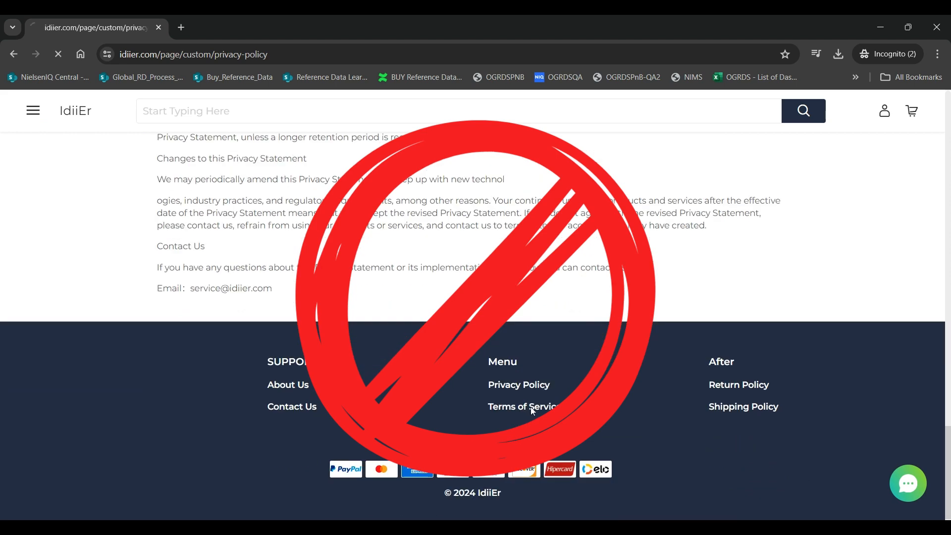
left_click(520, 406)
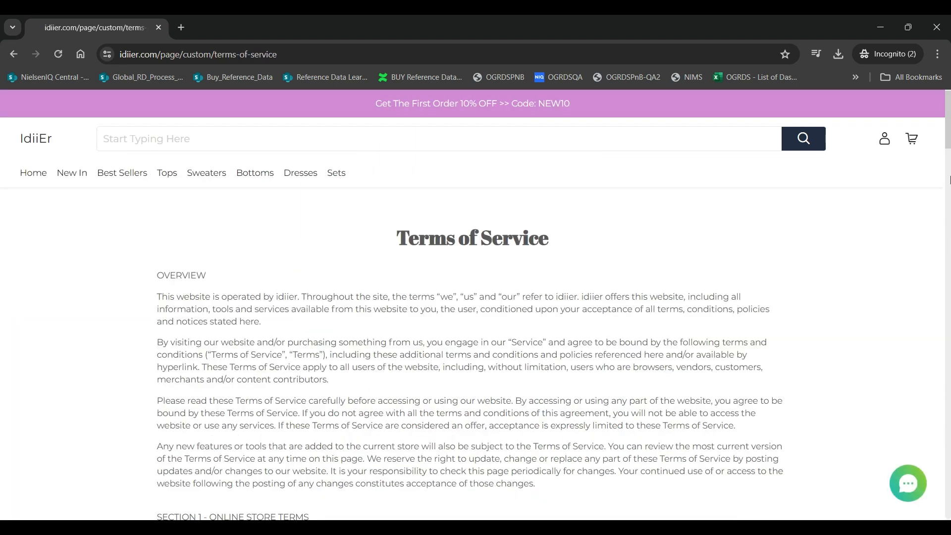
scroll("down", 3)
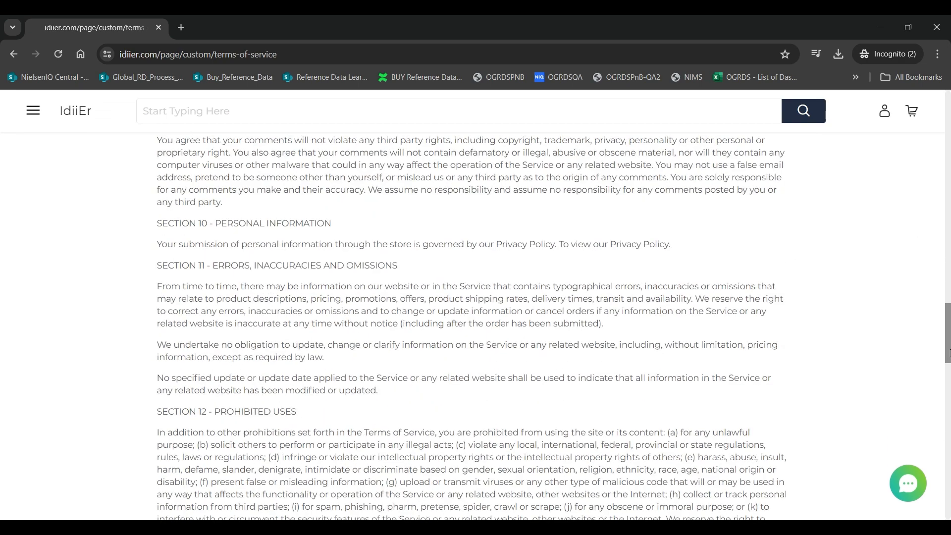
scroll("down", 3)
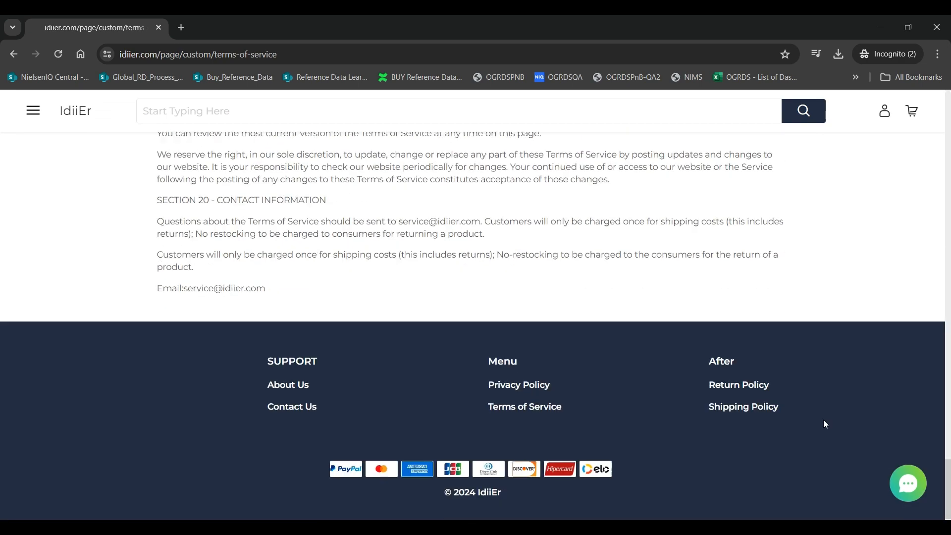
left_click(738, 384)
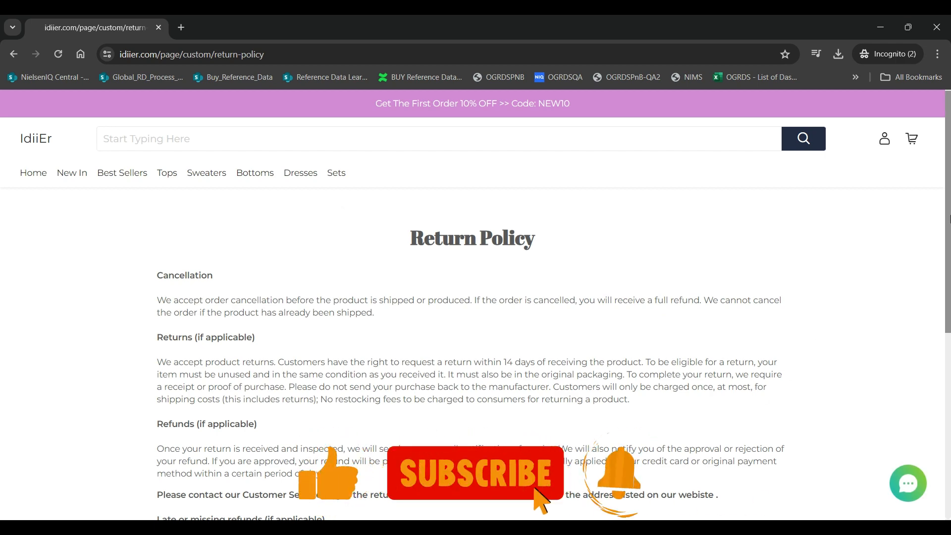
Step: Scroll down the Return Policy page before heading back to the idiier.com homepage
scroll("down", 3)
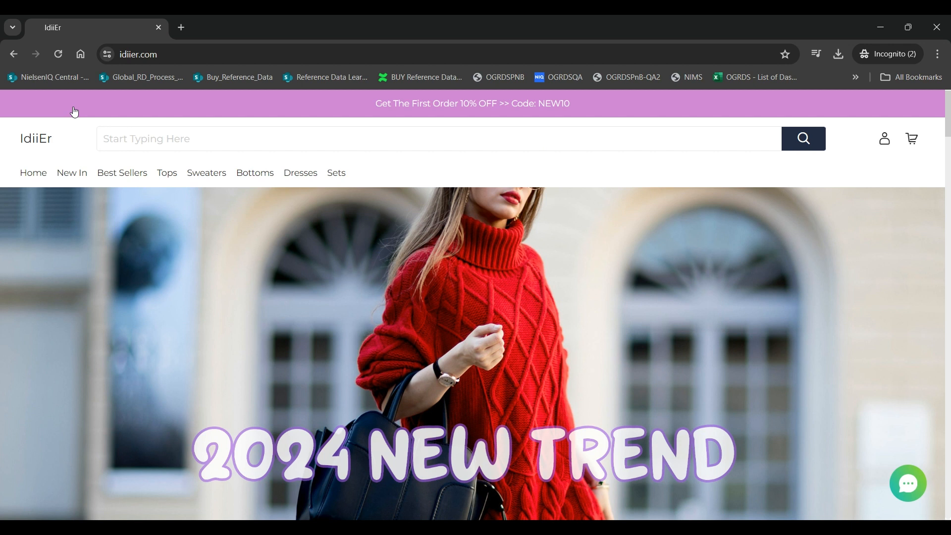
mouse_move(249, 108)
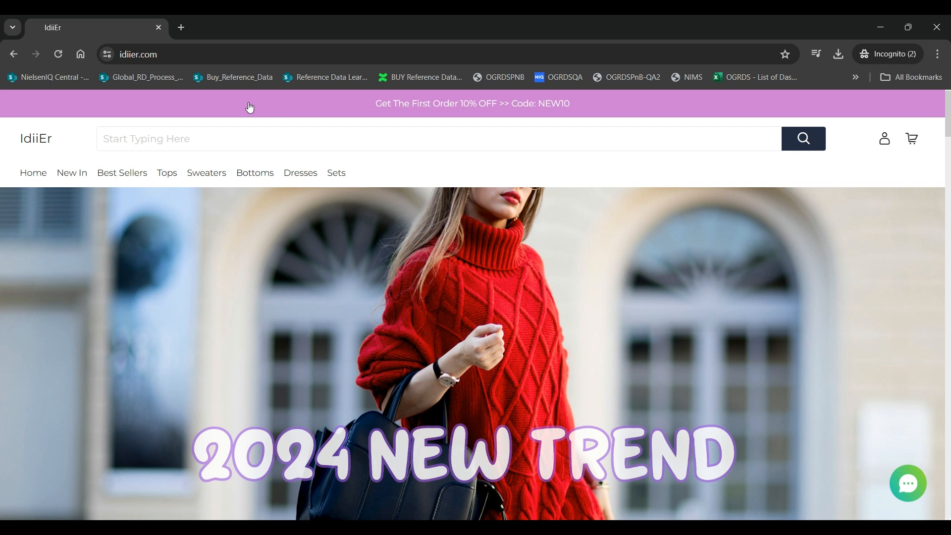
mouse_move(792, 97)
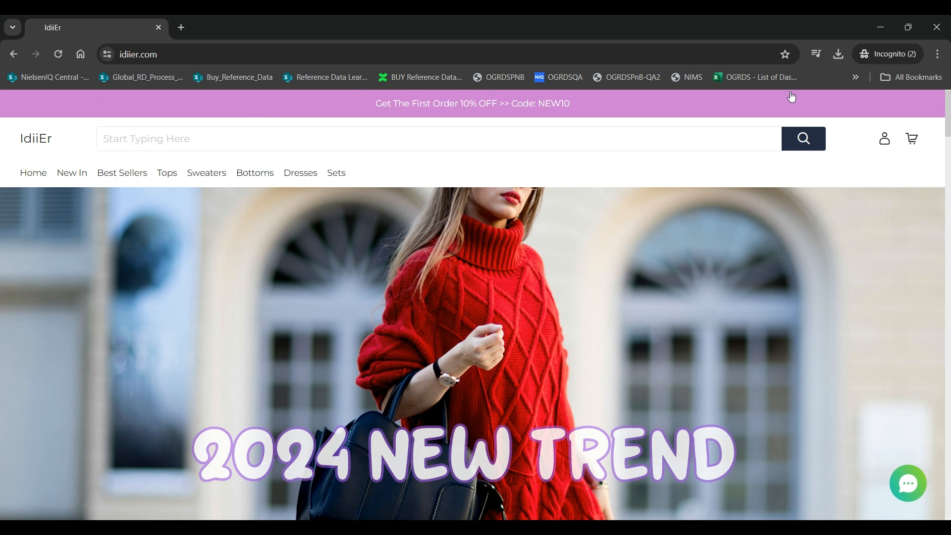